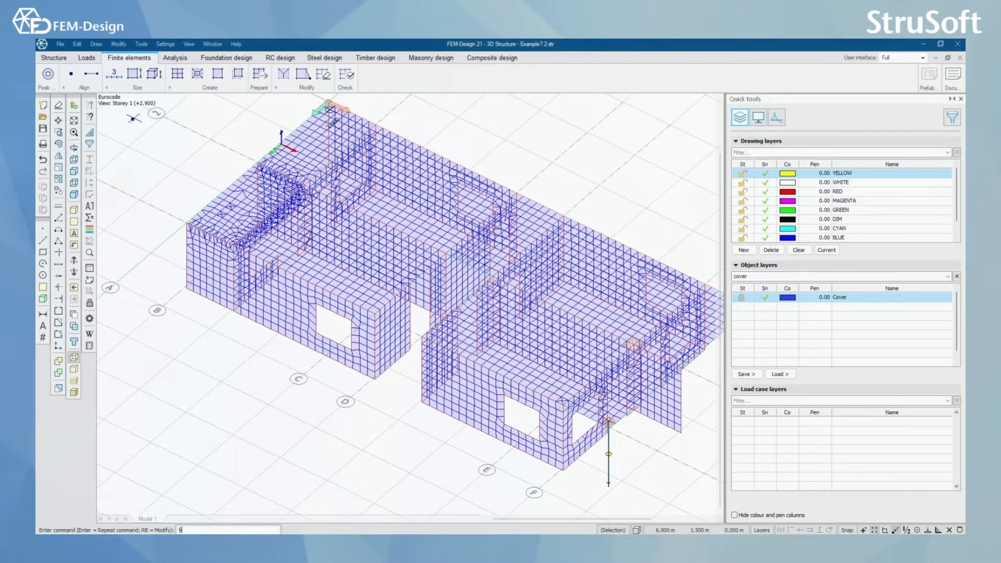
mouse_move(131, 104)
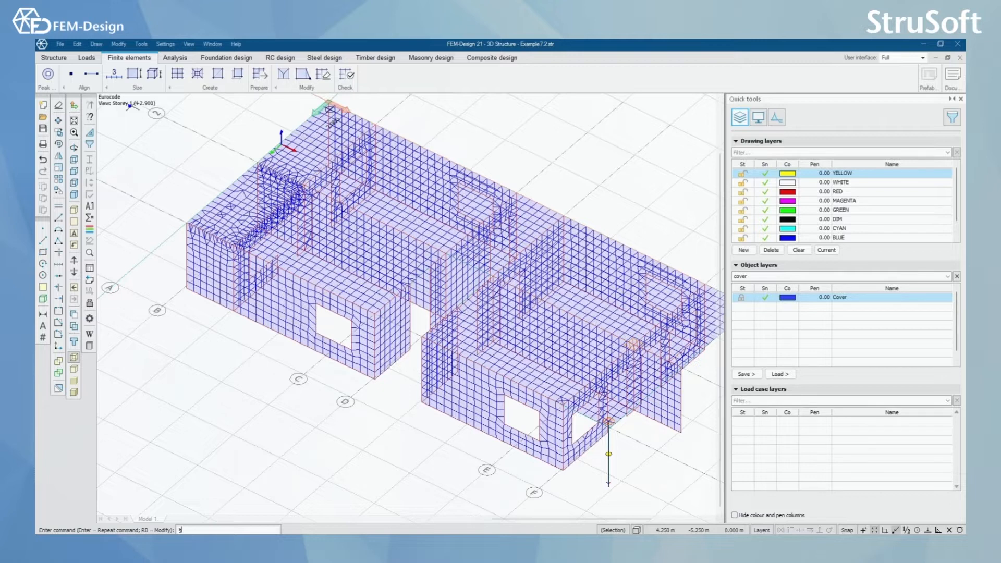
mouse_move(131, 102)
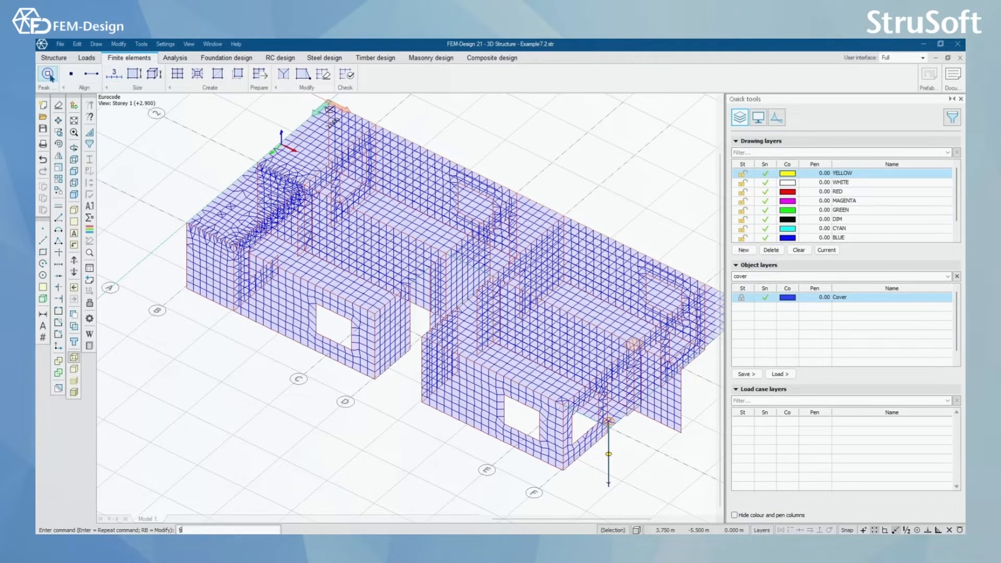
Step: Start a circular peak smoothing region, then close the region tool
left_click(46, 76)
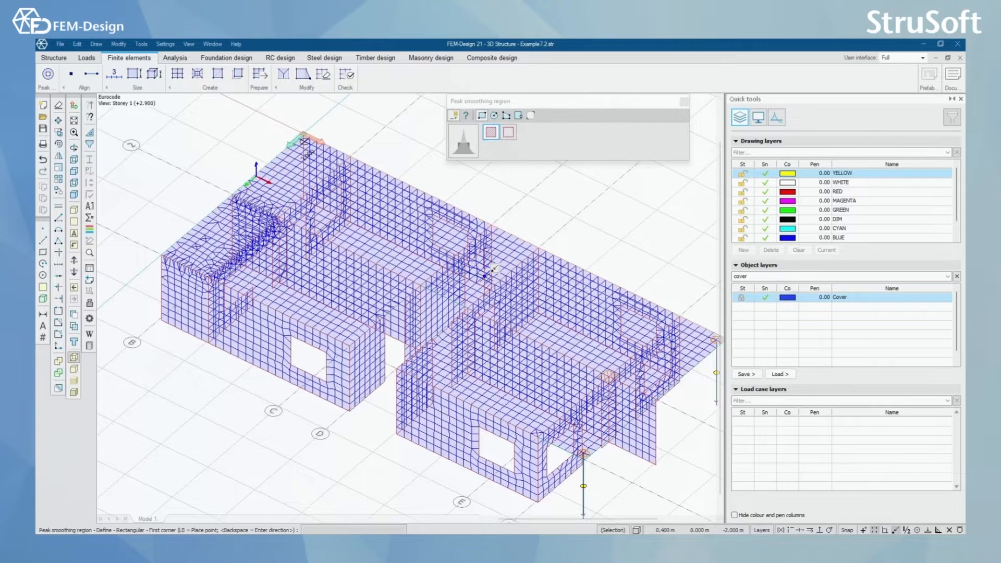
scroll("up", 3)
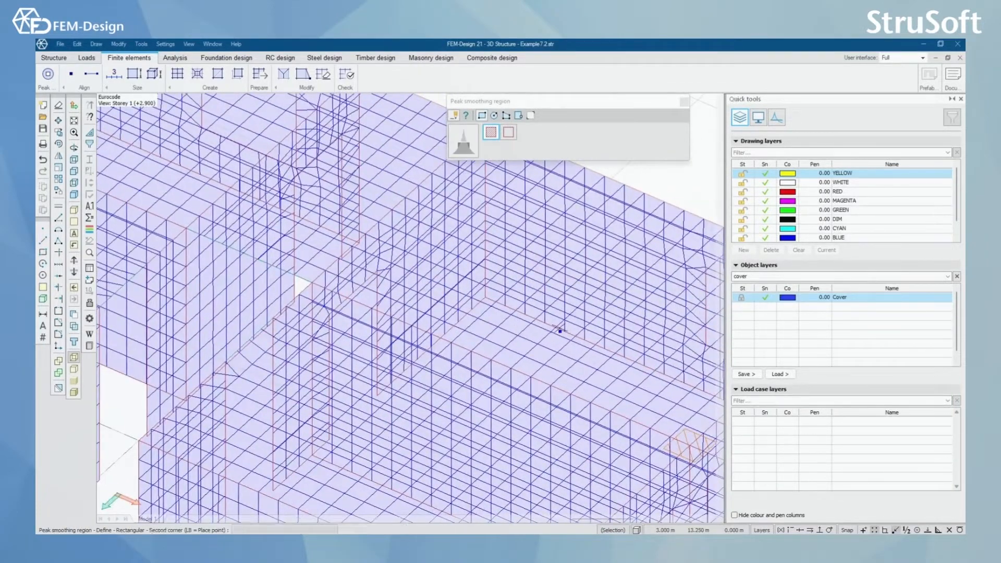
mouse_move(561, 264)
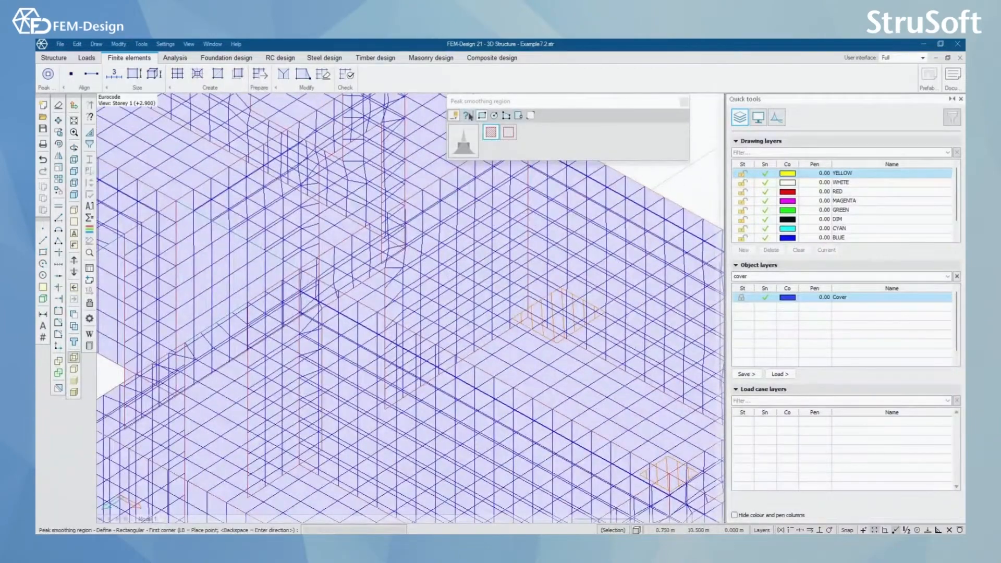
mouse_move(482, 115)
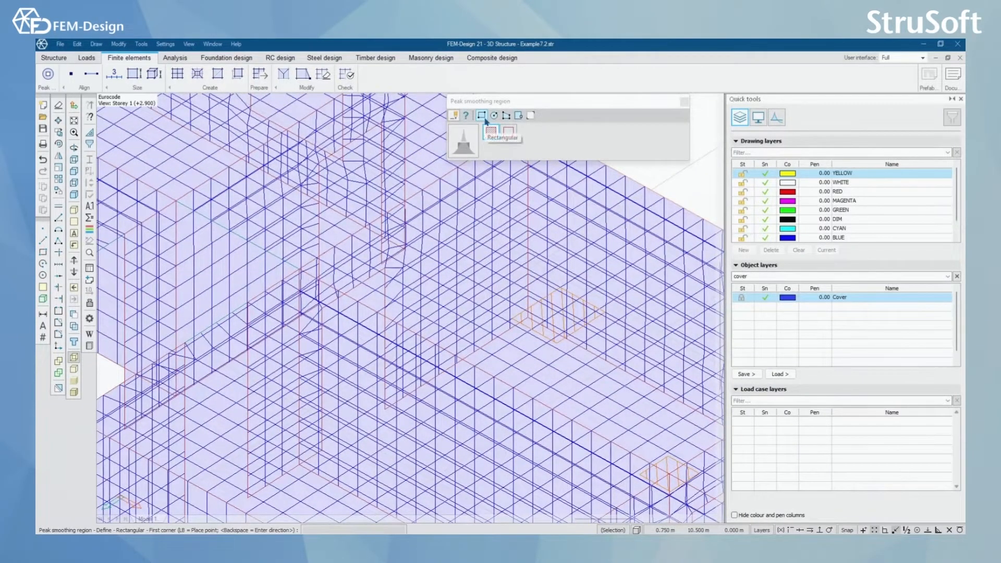
mouse_move(493, 116)
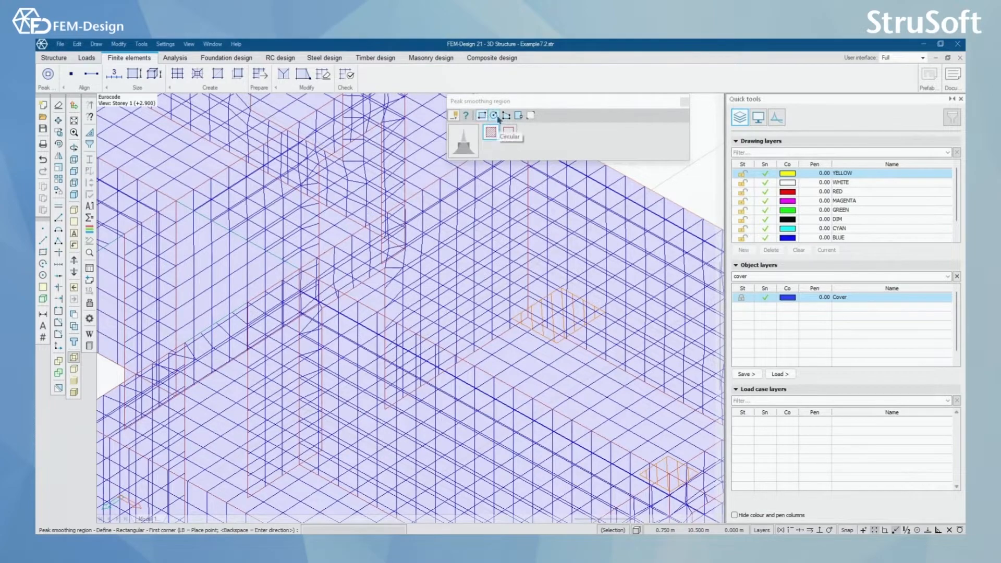
left_click(493, 115)
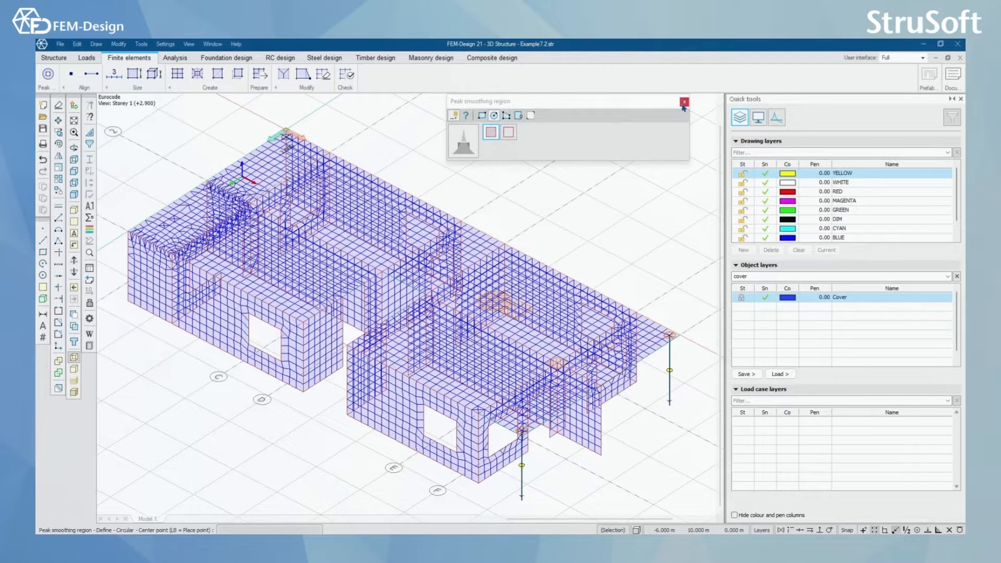
left_click(685, 102)
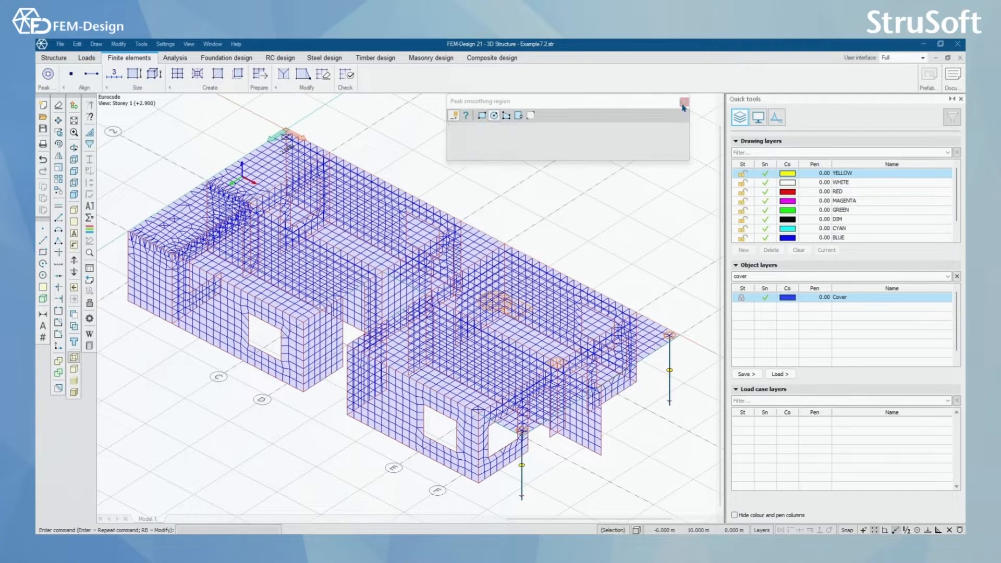
Step: Review the automatic peak smoothing settings for column ends and point supports, with f factor 0.5 selected
left_click(686, 102)
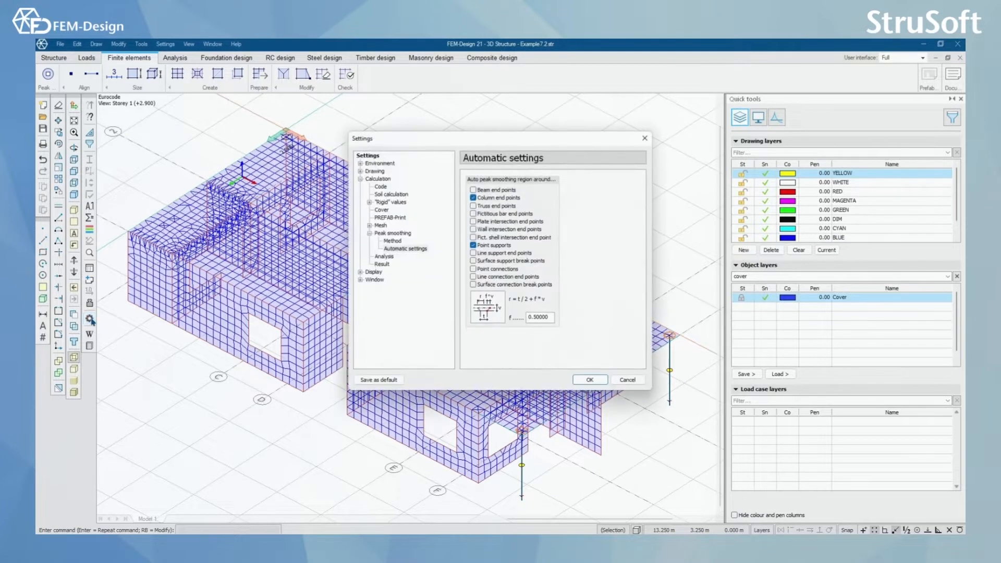
left_click(378, 179)
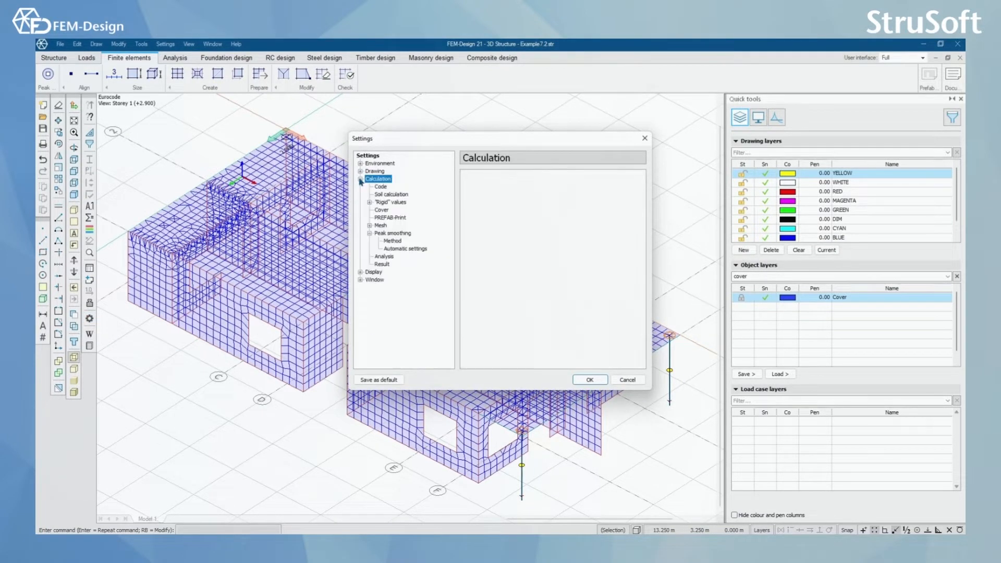
mouse_move(396, 248)
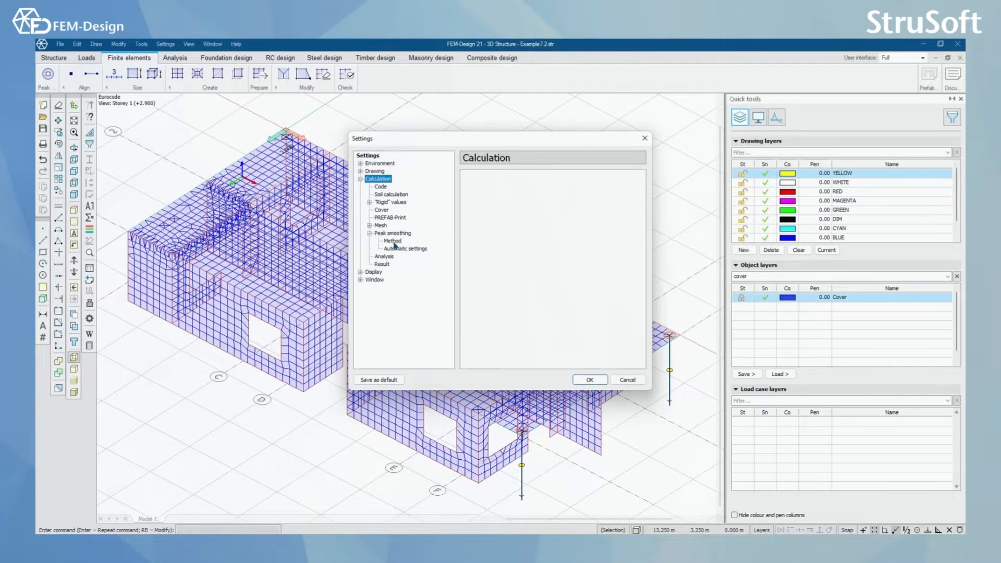
left_click(392, 241)
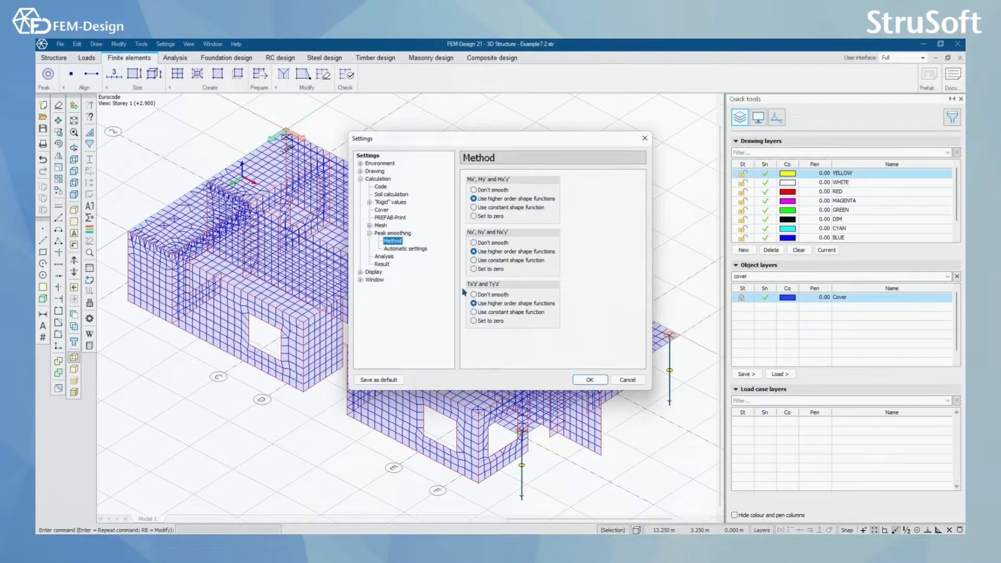
mouse_move(590, 279)
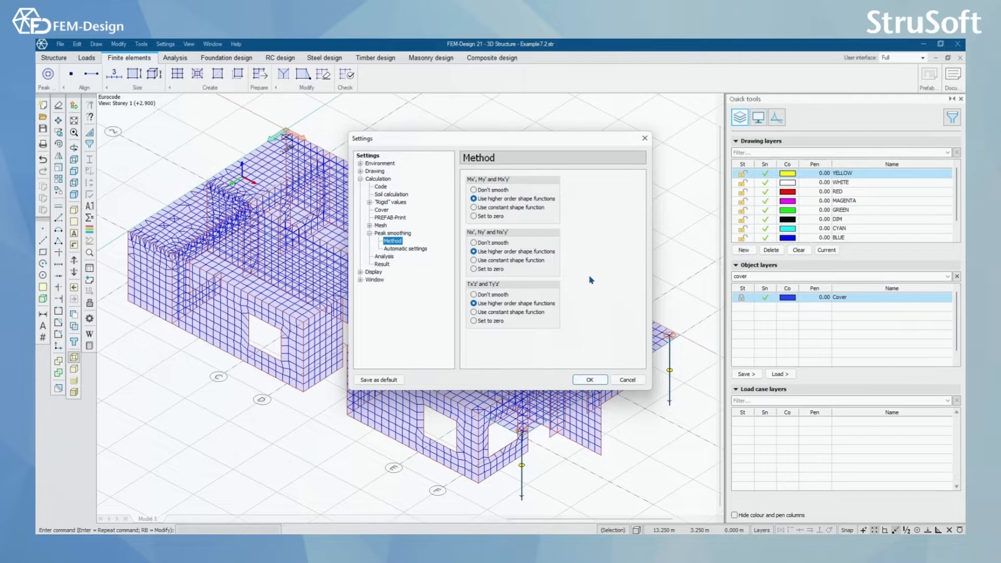
mouse_move(581, 264)
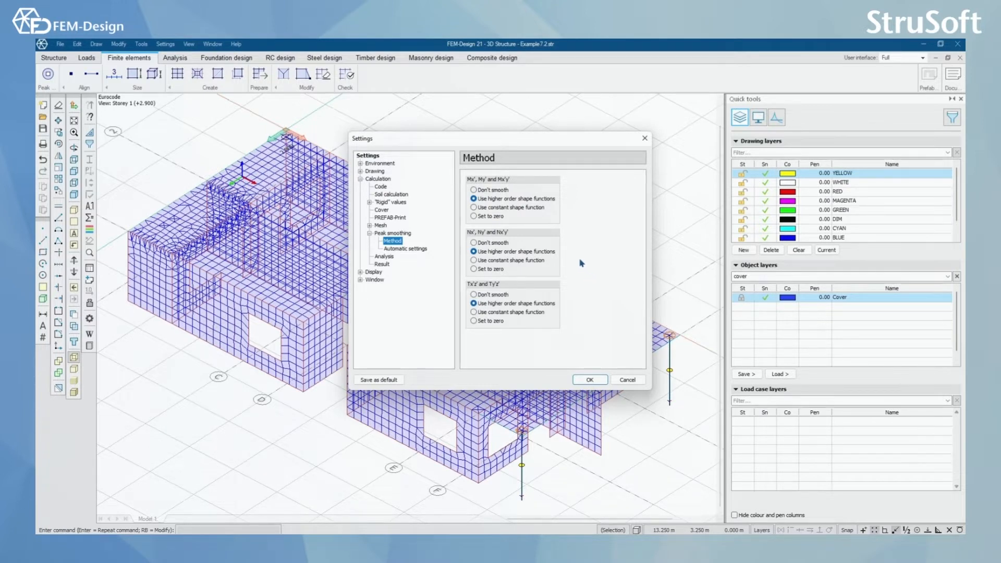
left_click(404, 249)
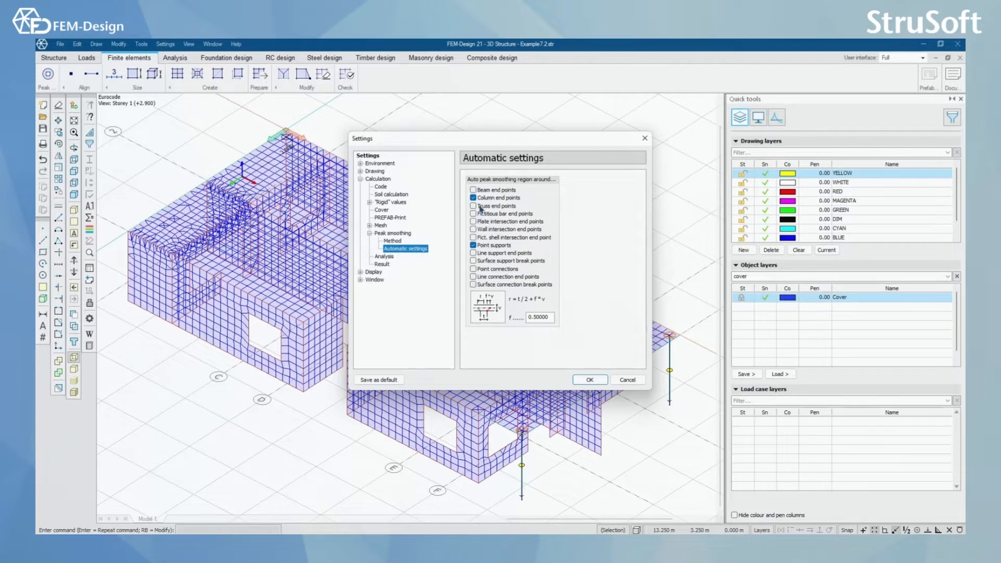
left_click(473, 198)
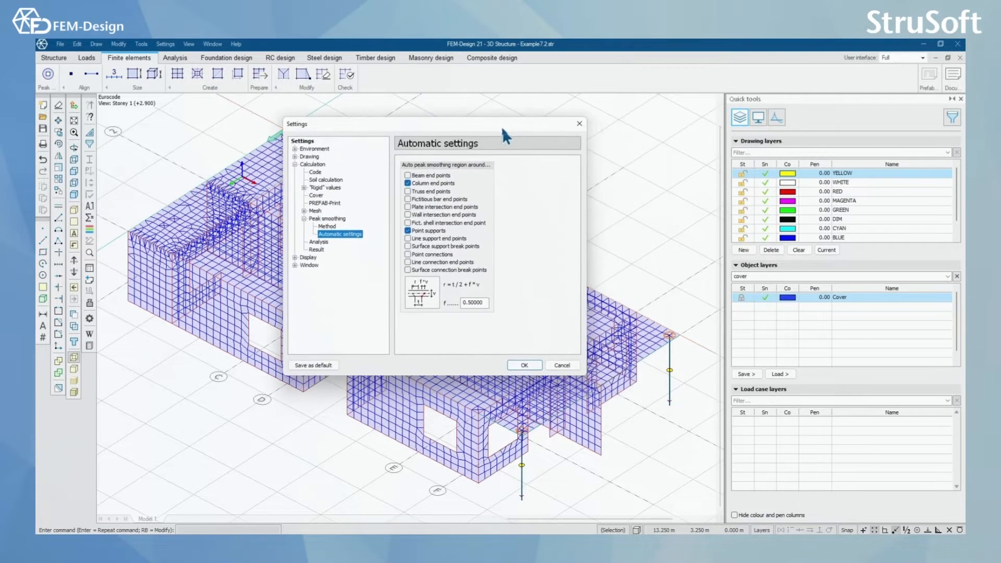
mouse_move(503, 149)
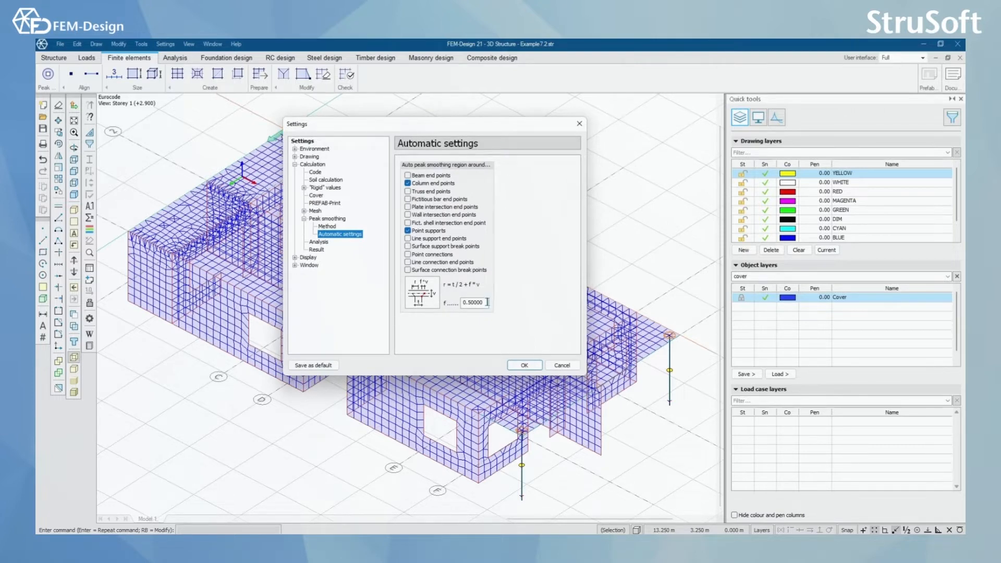
triple_click(472, 302)
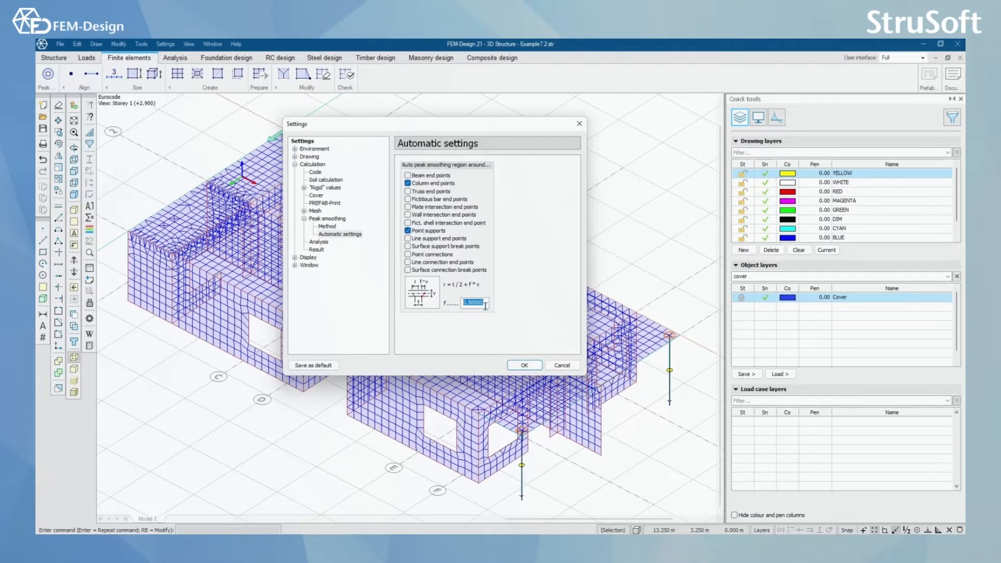
mouse_move(693, 345)
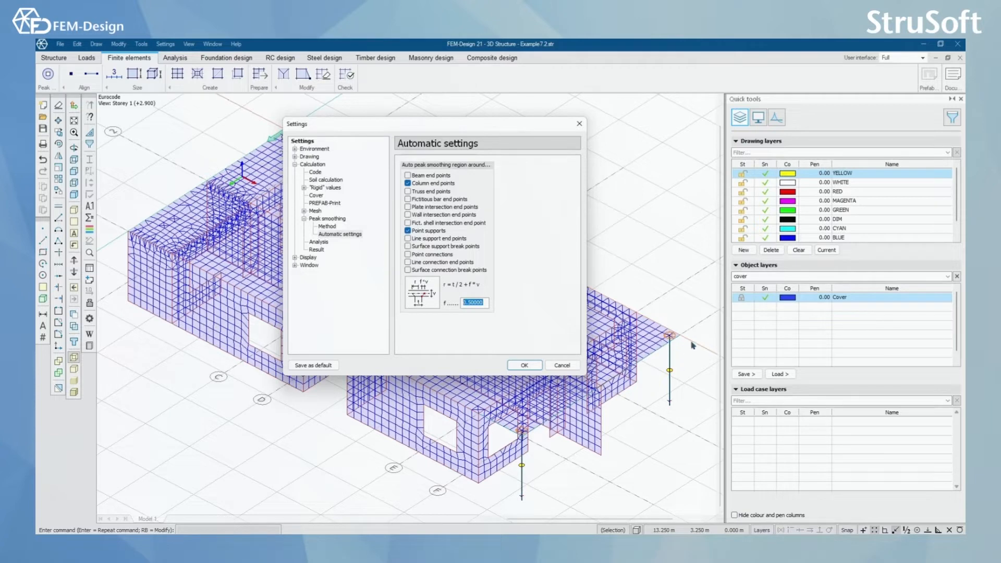
mouse_move(632, 385)
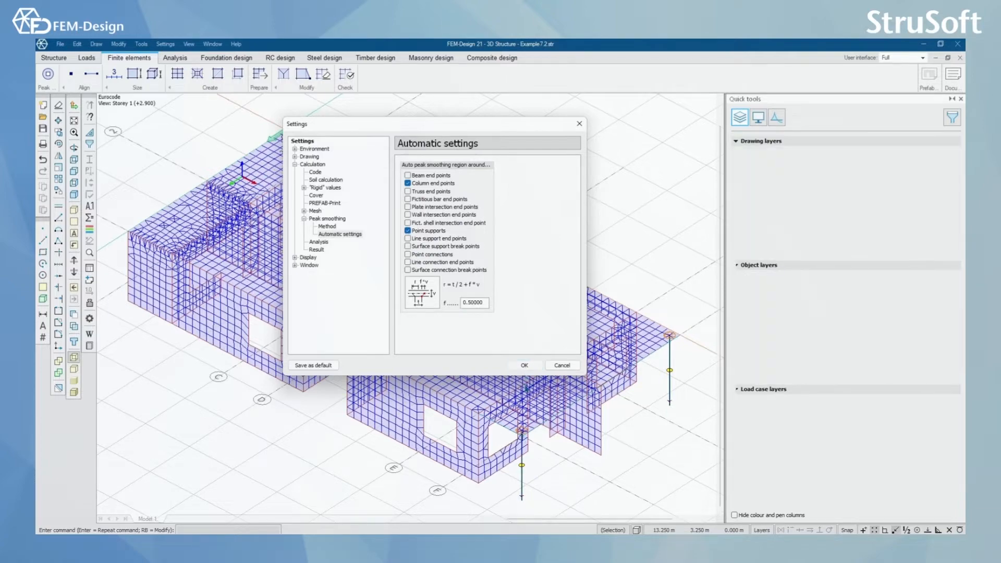
Step: Close Settings and inspect the circular smoothing regions at the column top and left wing
left_click(524, 366)
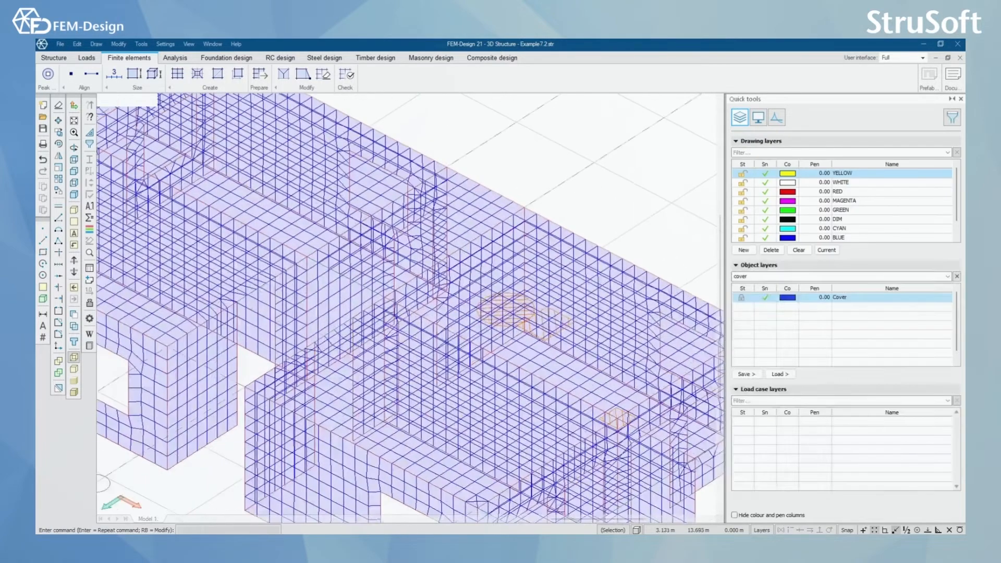
right_click(524, 297)
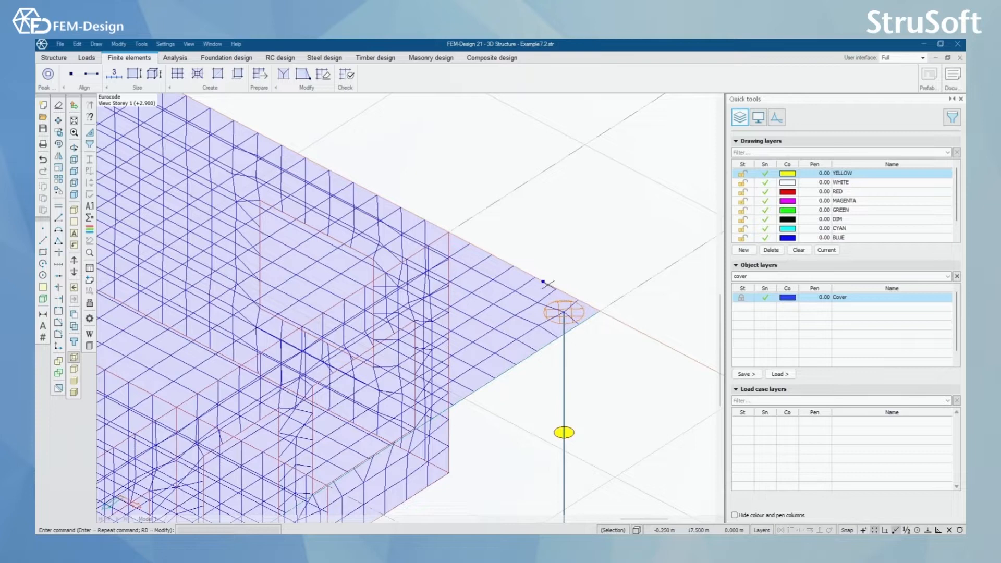
right_click(570, 321)
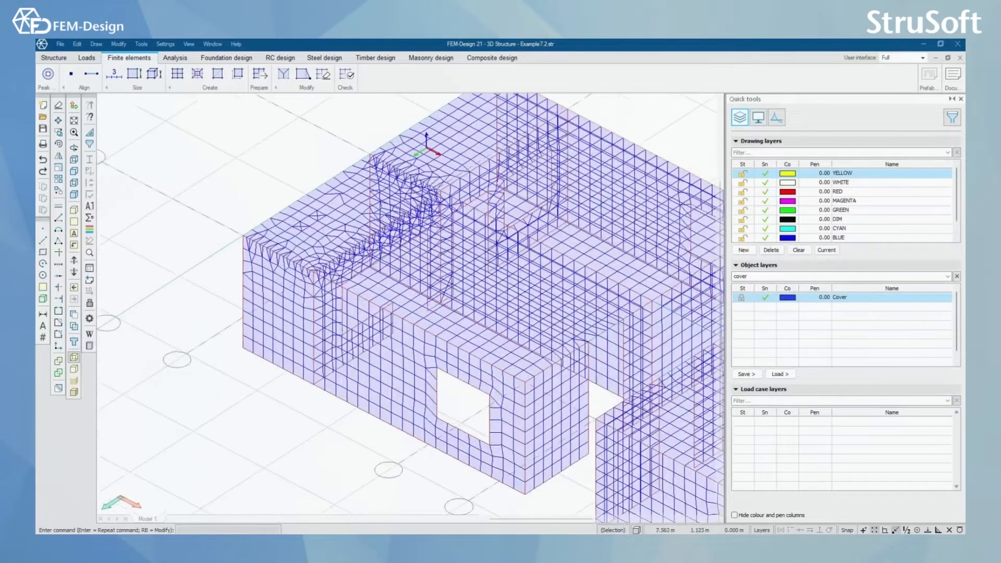
mouse_move(135, 74)
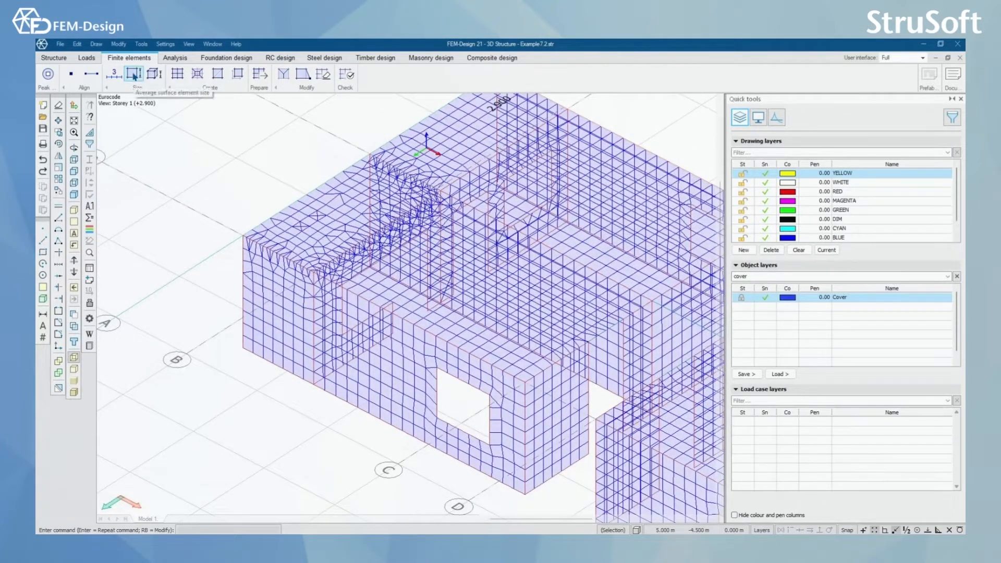
Step: Set the regions' average surface element size from presets and automatic calculation, then apply it
left_click(134, 73)
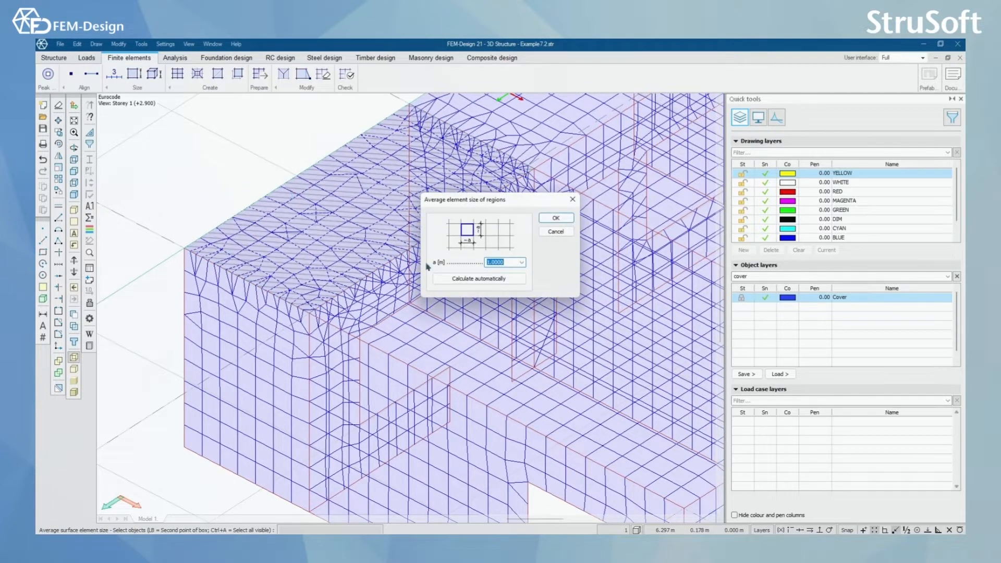
mouse_move(532, 286)
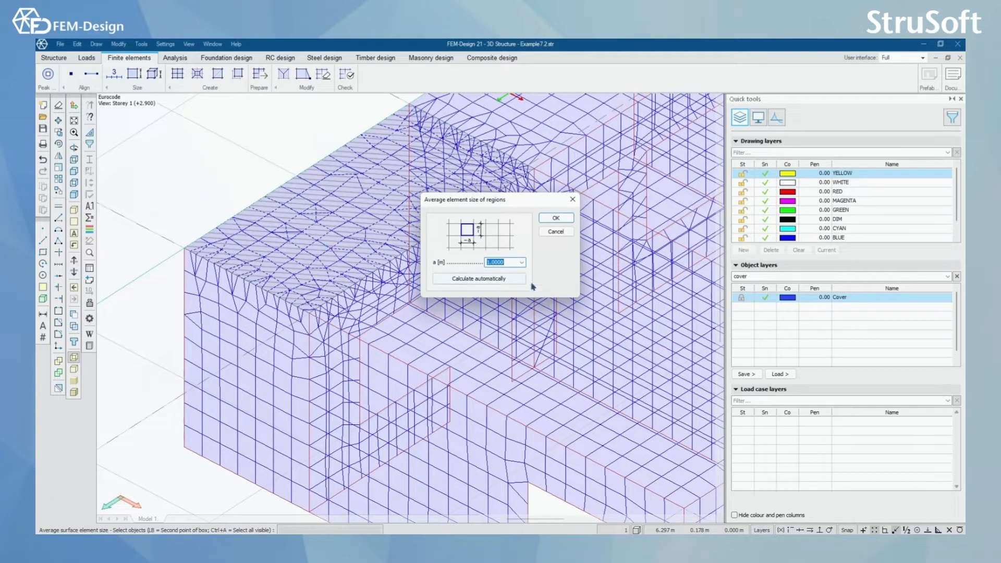
left_click(478, 278)
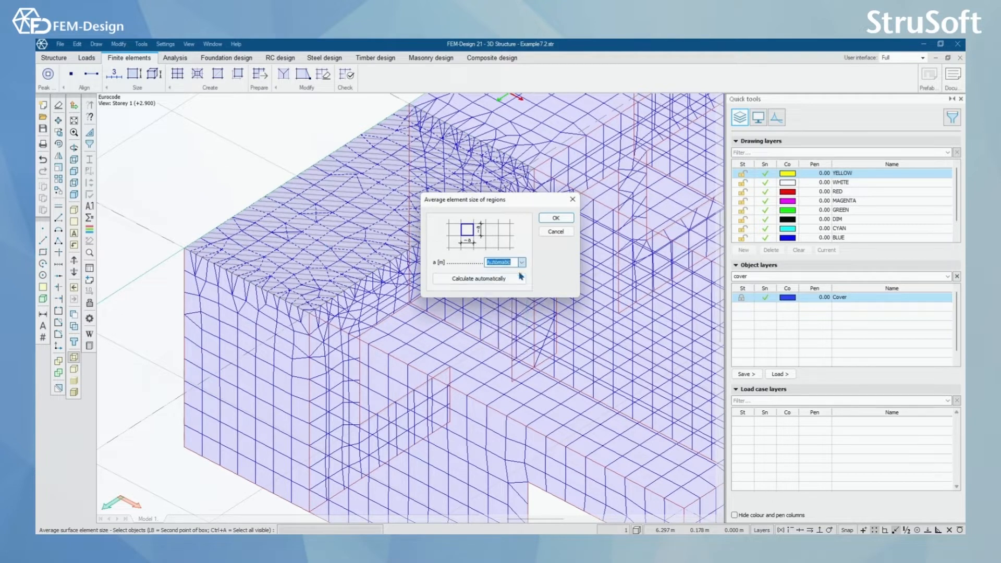
left_click(521, 262)
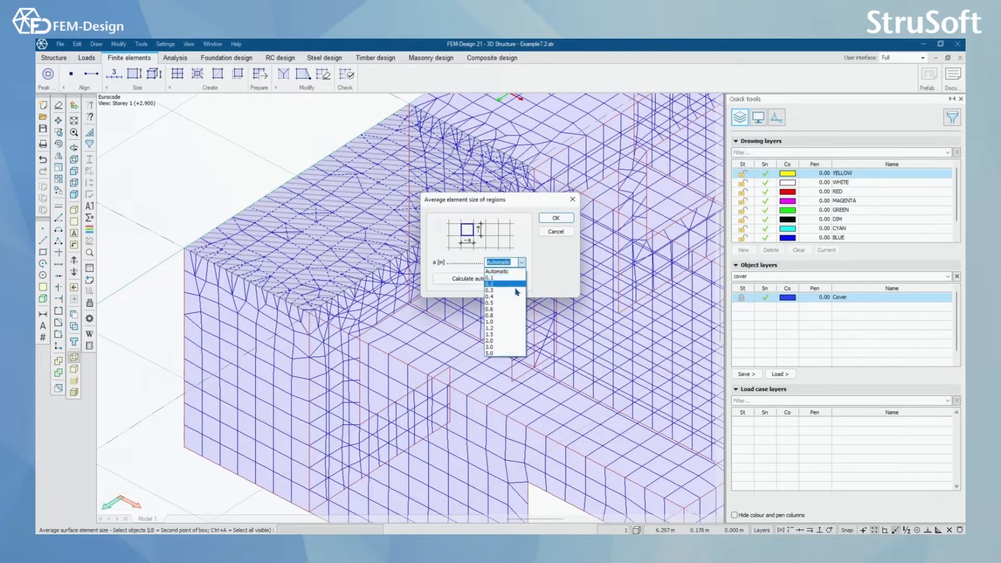
left_click(502, 292)
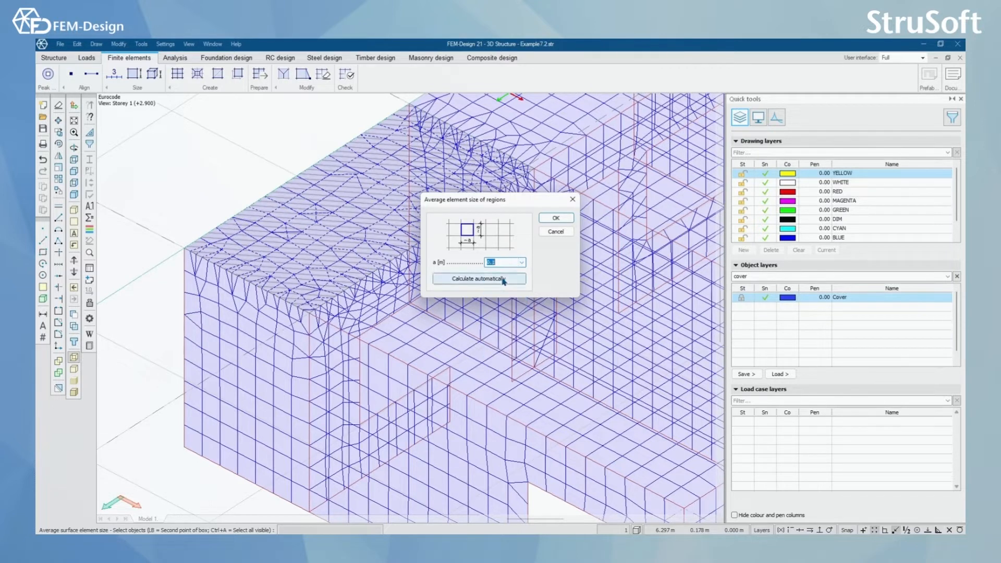
left_click(478, 279)
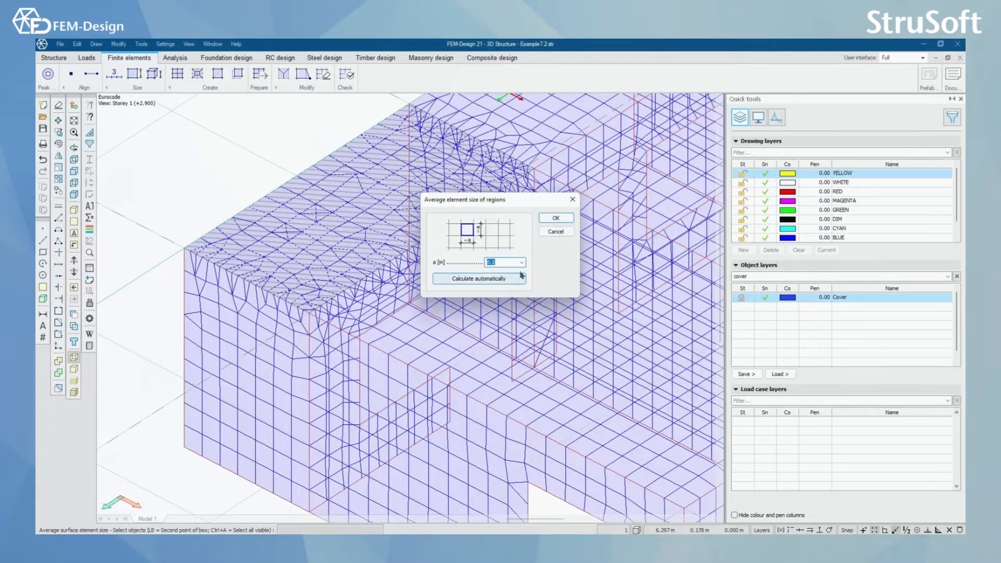
left_click(554, 218)
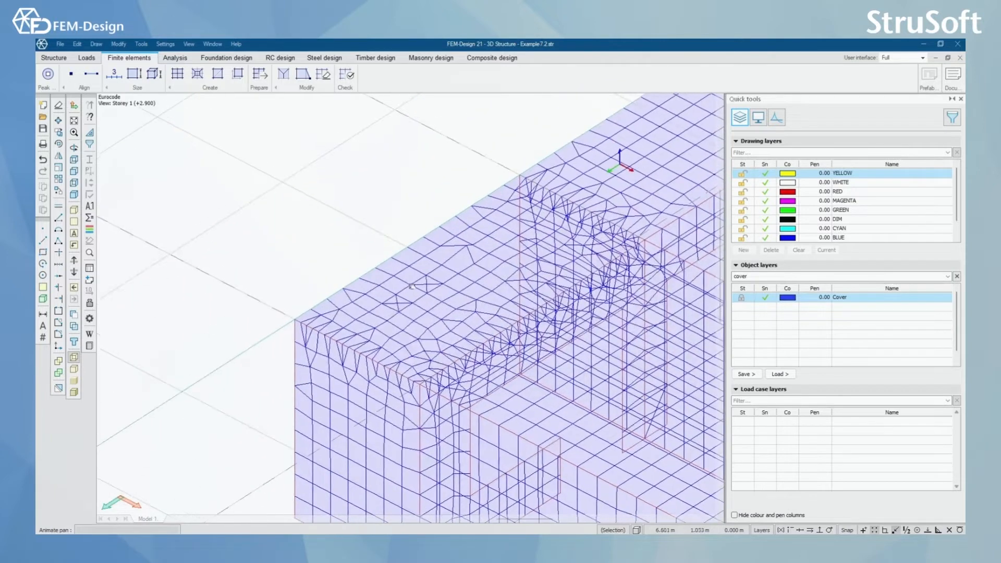
left_click(177, 74)
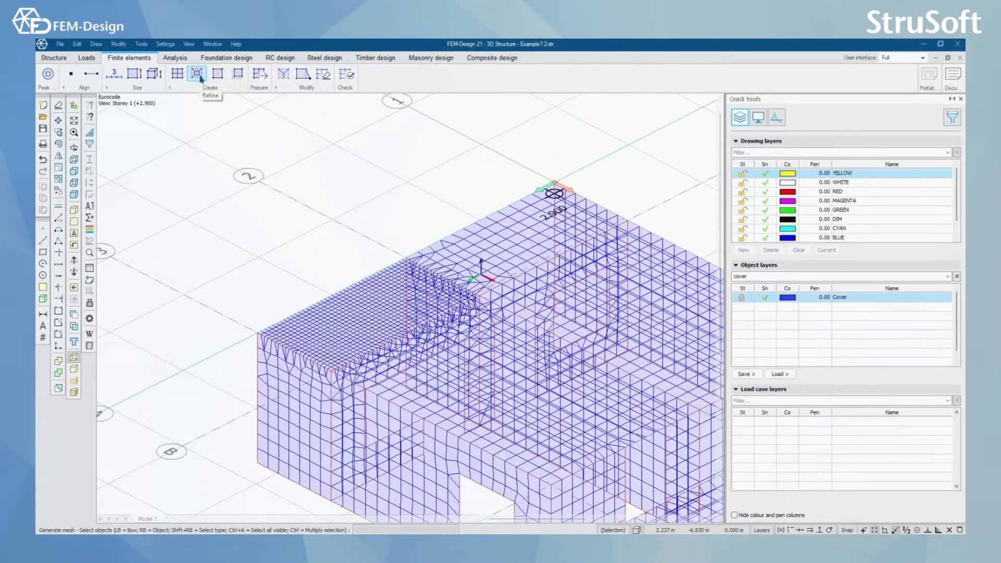
mouse_move(237, 74)
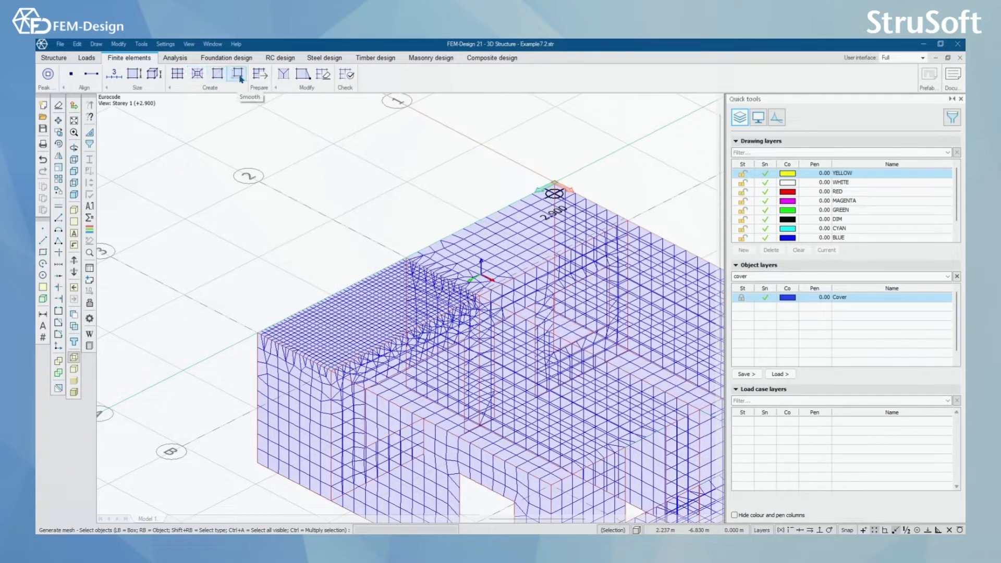
mouse_move(218, 74)
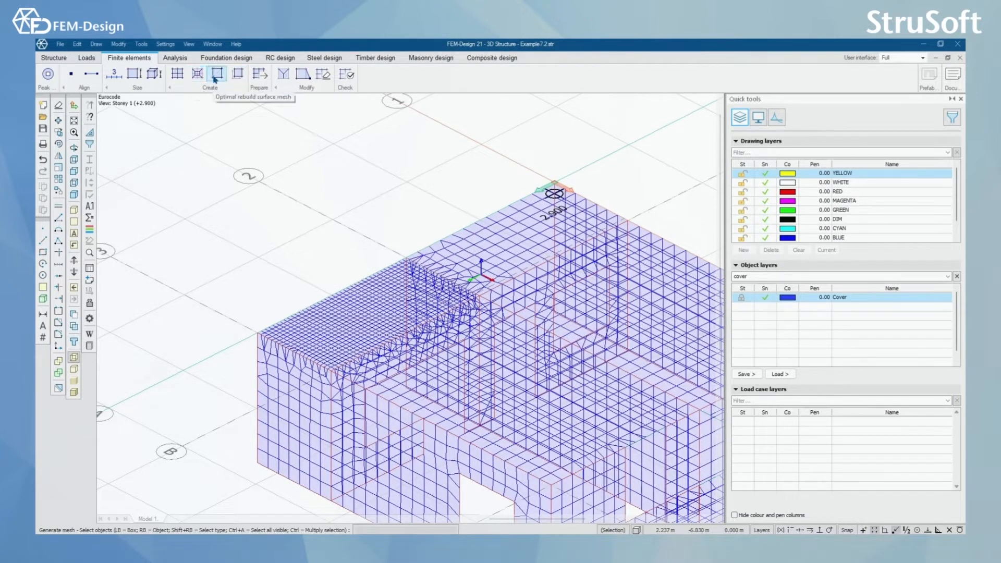
mouse_move(237, 75)
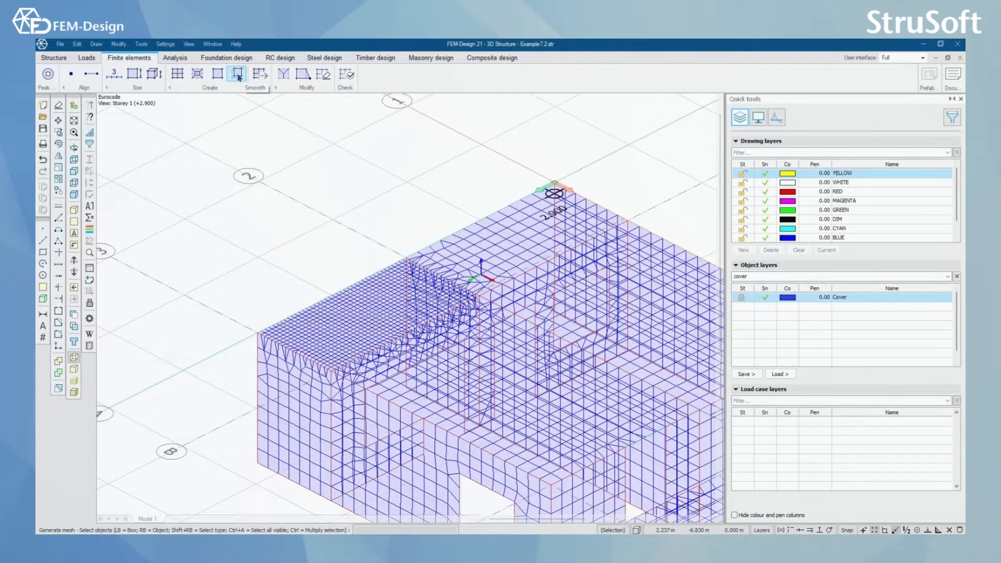
Step: Locally refine the mesh by picking the elements around the corner column
left_click(197, 74)
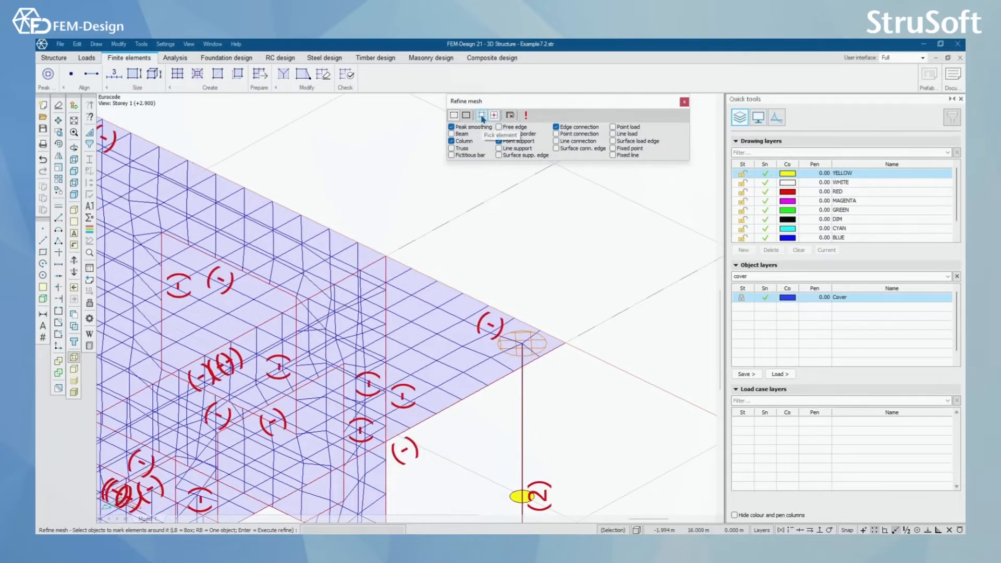
left_click(481, 116)
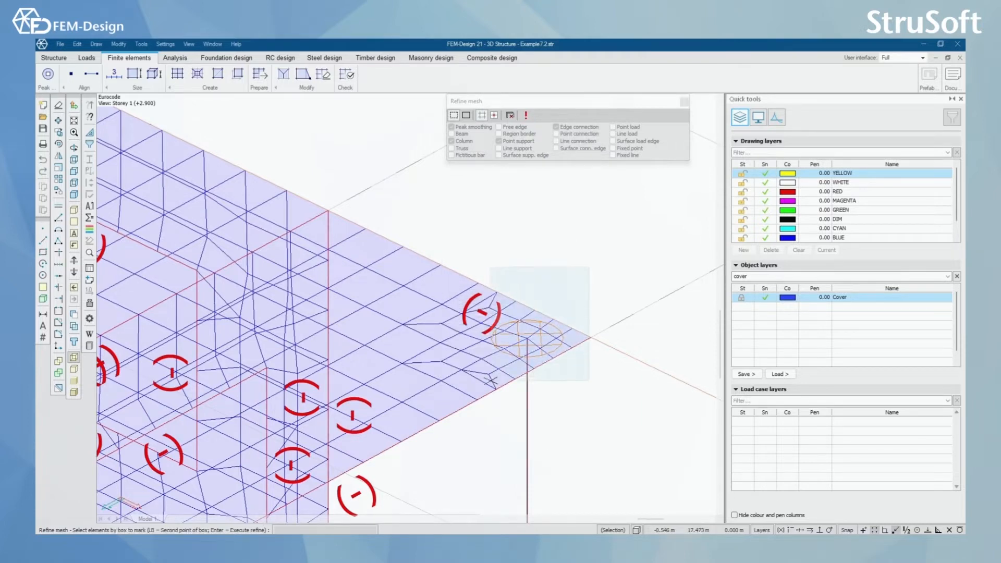
left_click(526, 115)
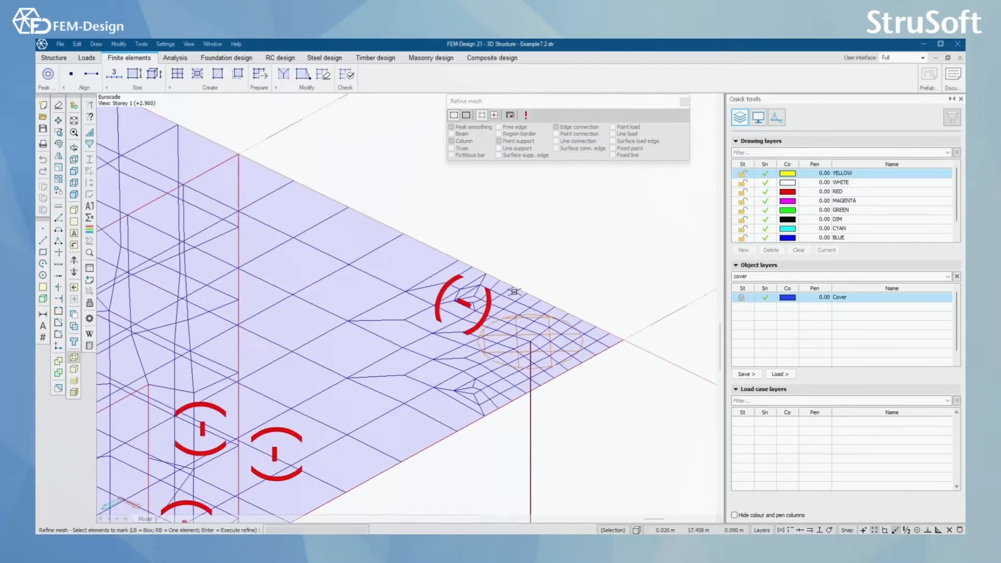
mouse_move(515, 292)
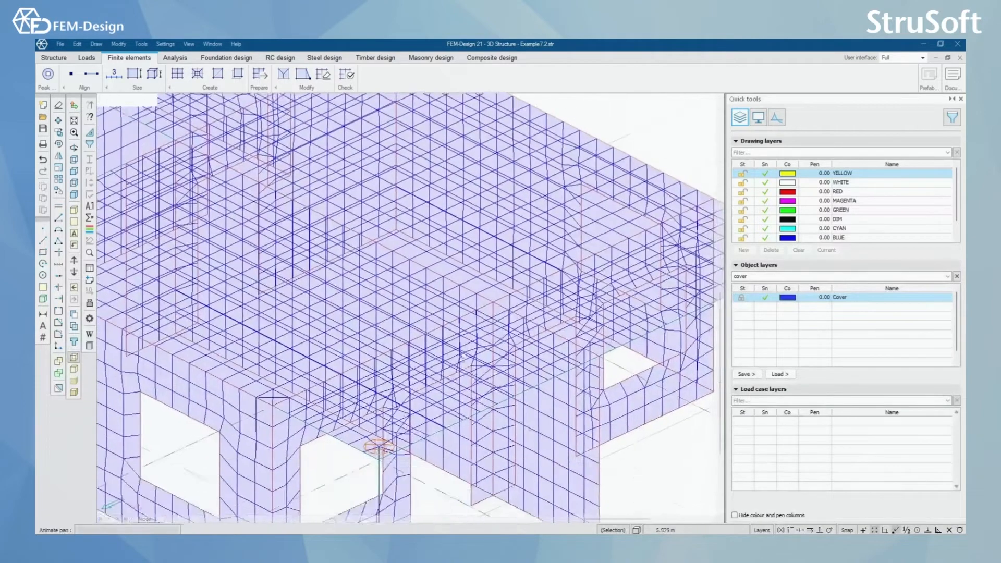
Step: Run Optimal rebuild surface mesh on the structure's shell surfaces
left_click(217, 74)
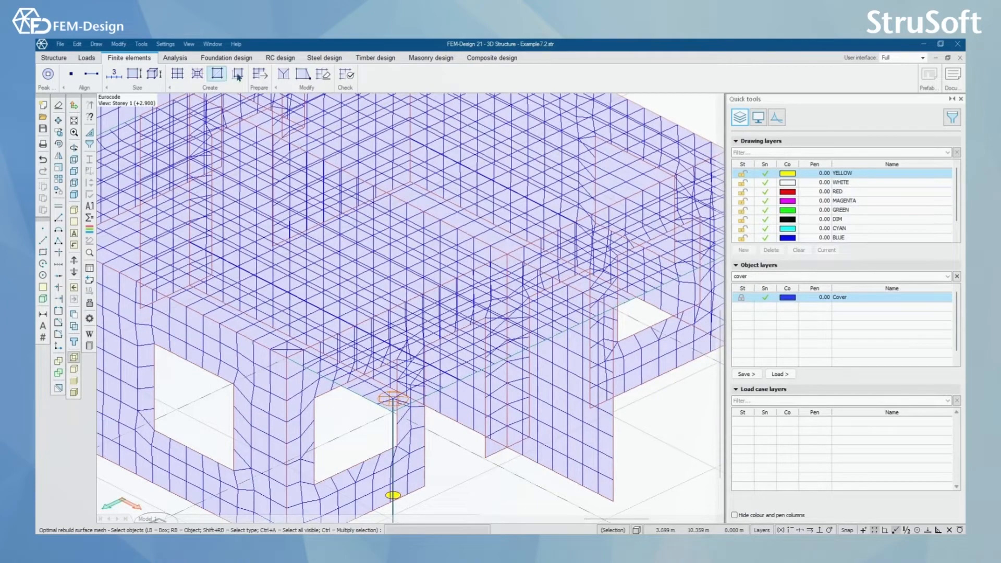
left_click(217, 74)
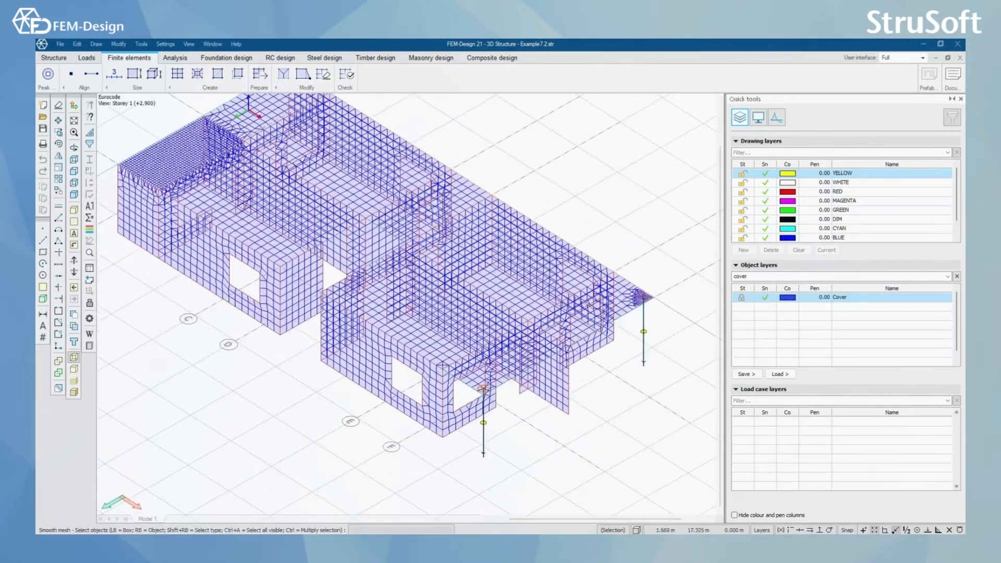
Step: Try preparing the shell meshes and dismiss the 'nothing to prepare' message
left_click(237, 73)
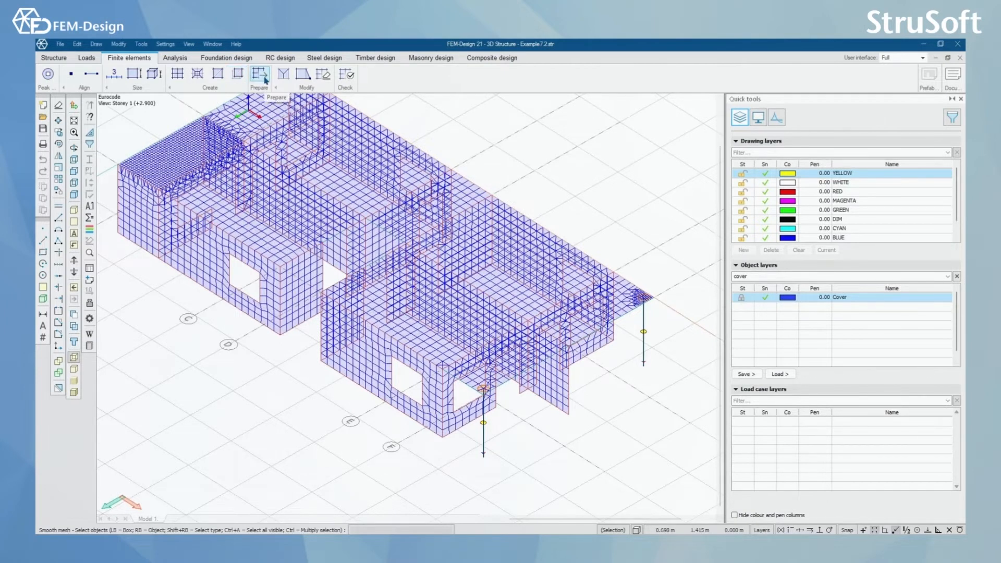
left_click(259, 73)
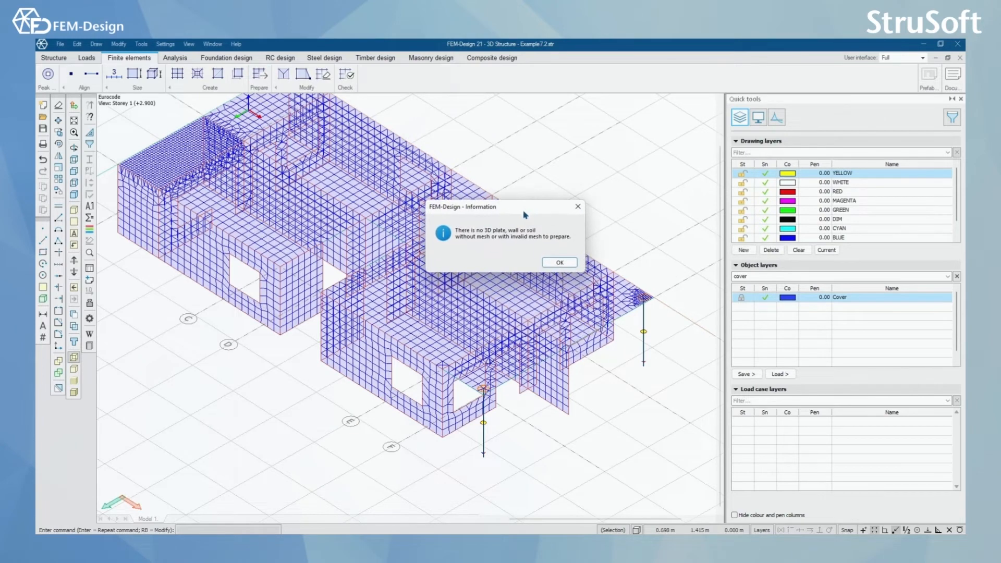
mouse_move(511, 250)
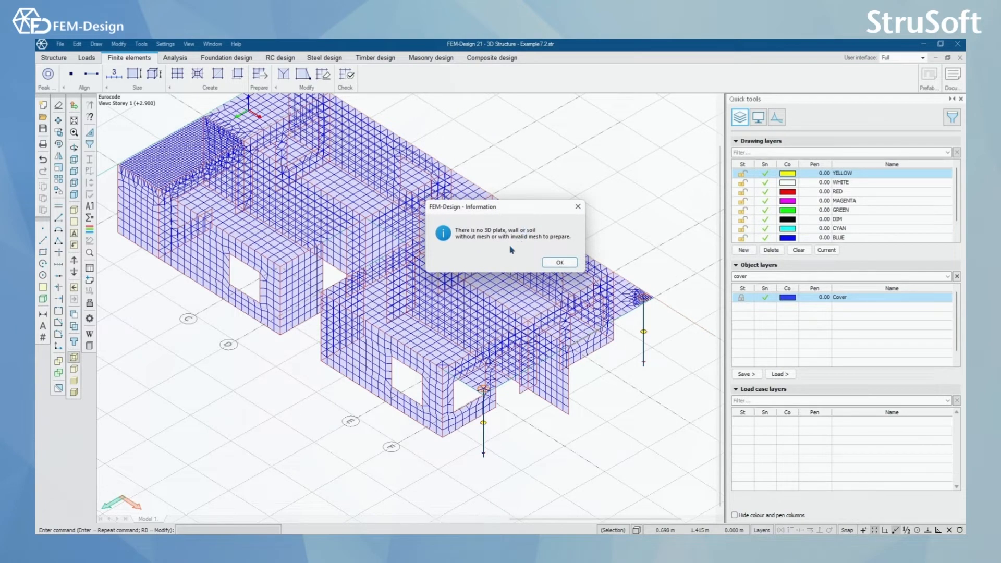
left_click(559, 262)
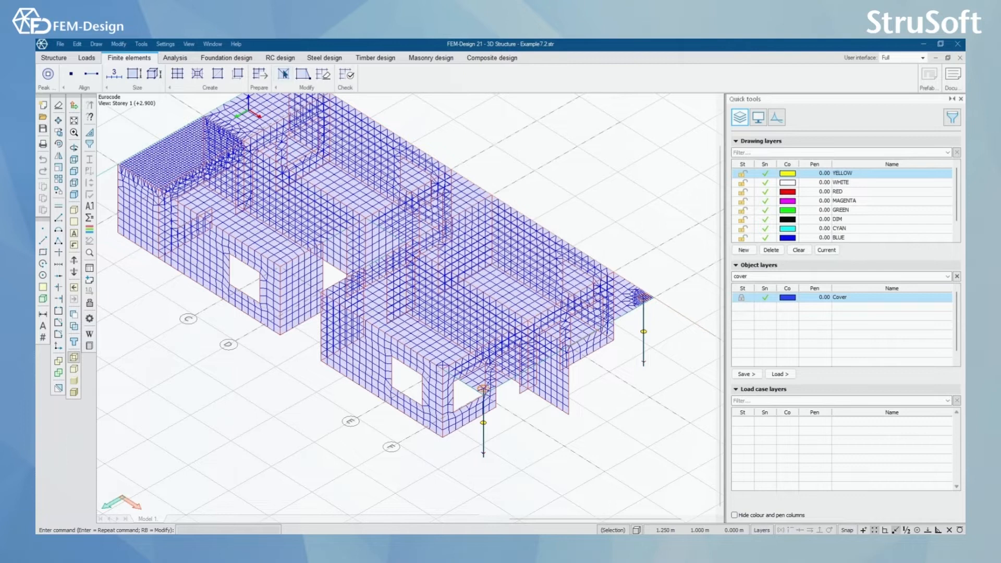
mouse_move(282, 73)
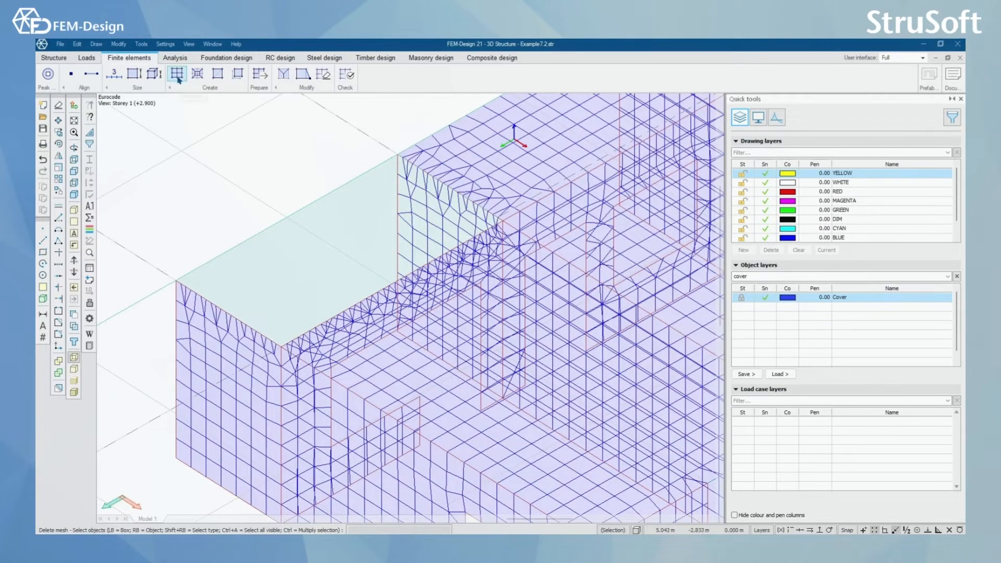
Step: Start Generate mesh to remesh the structure's surfaces
left_click(177, 73)
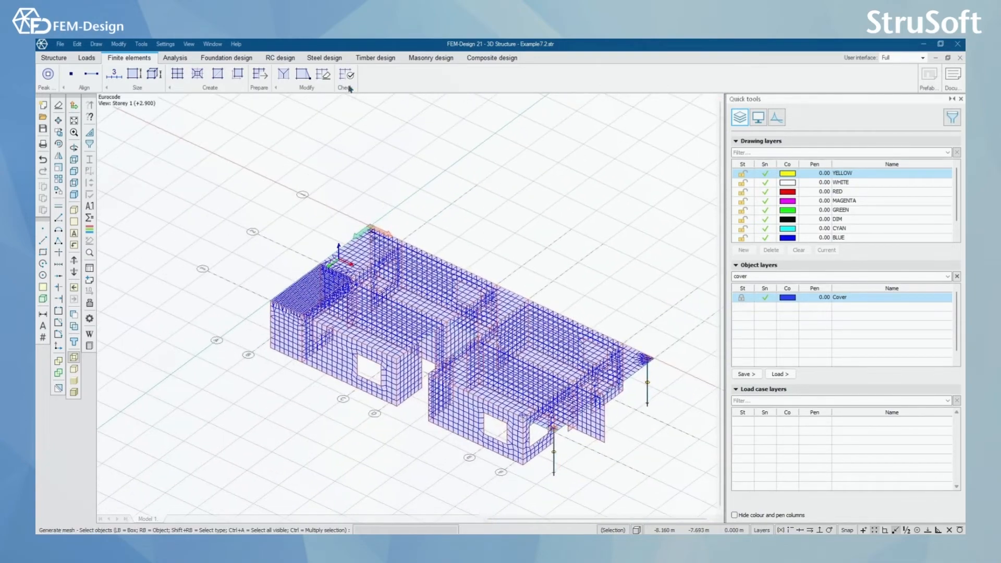
Step: Finish mesh generation, check the whole structure, and close the 'mesh is OK' message
left_click(345, 74)
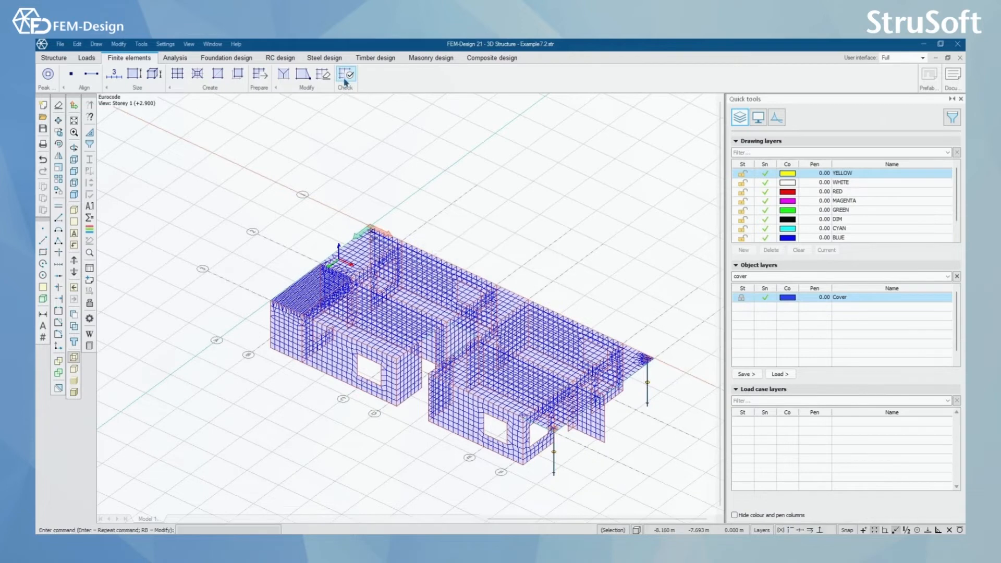
left_click(346, 76)
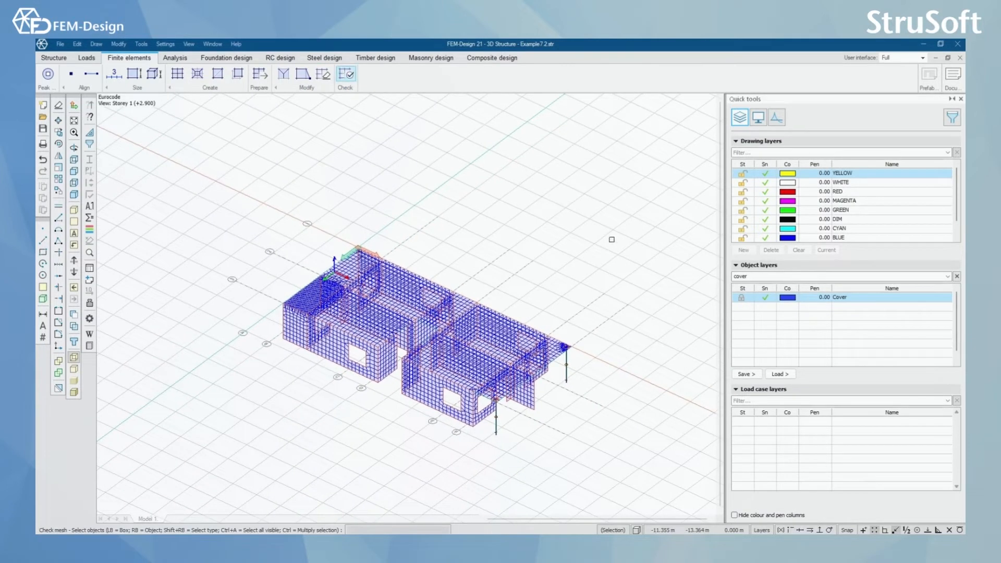
left_click(345, 74)
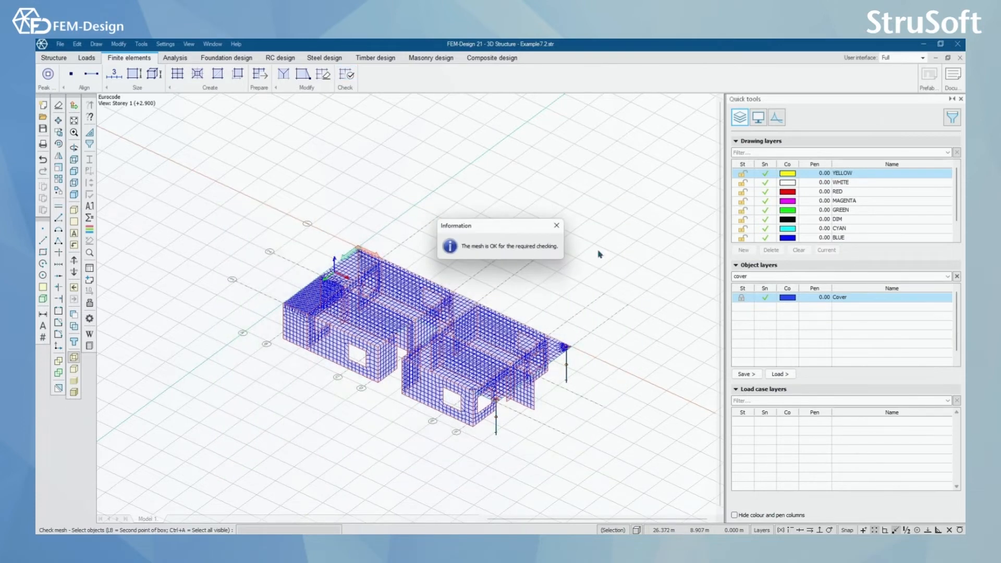
left_click(555, 225)
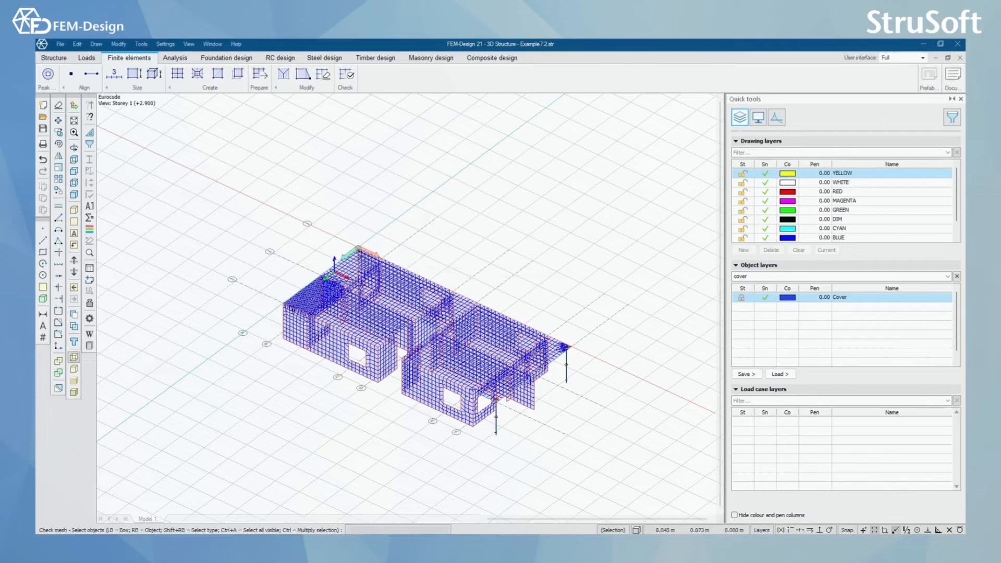